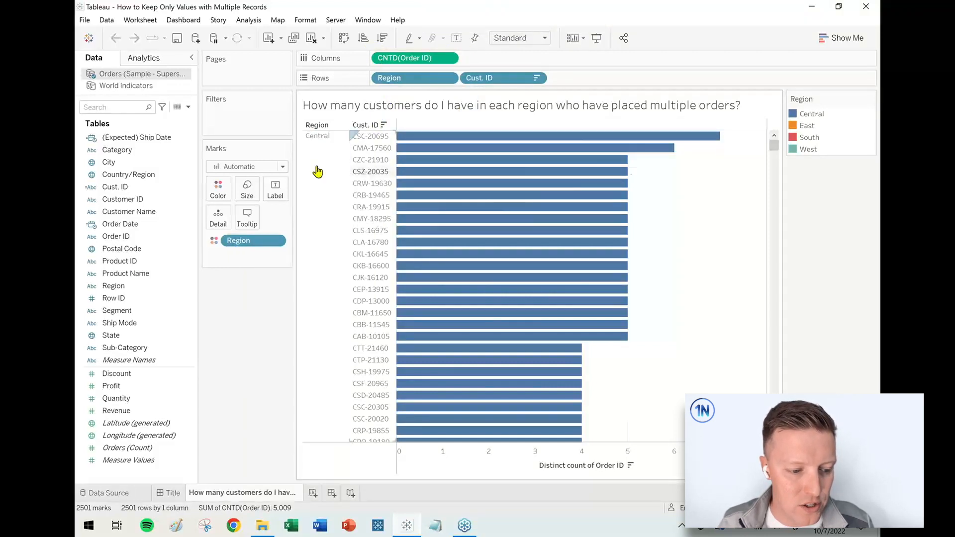
- Review the per-customer bars and highlight a single customer's distinct order count
{"action": "scroll", "scroll_direction": "down", "scroll_amount": 3}
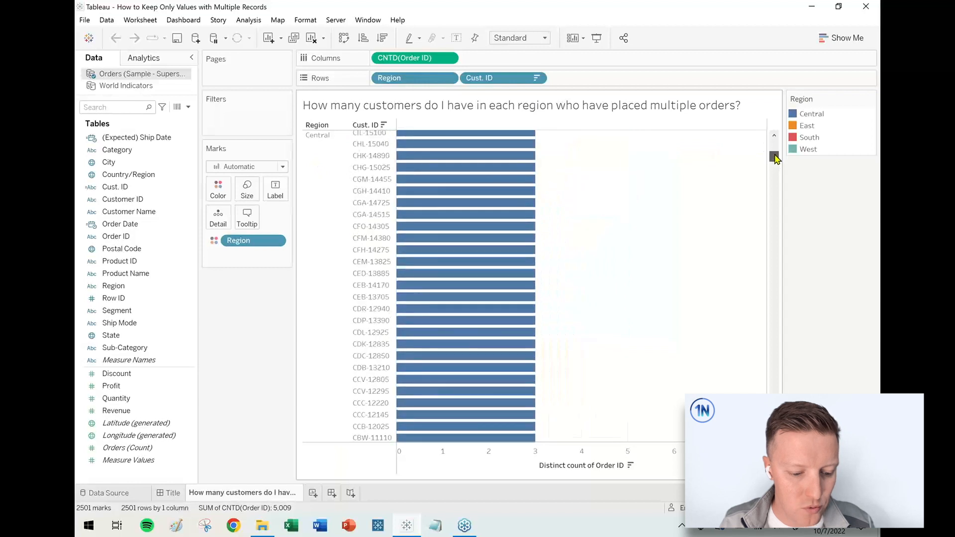
{"action": "scroll", "scroll_direction": "down", "scroll_amount": 3}
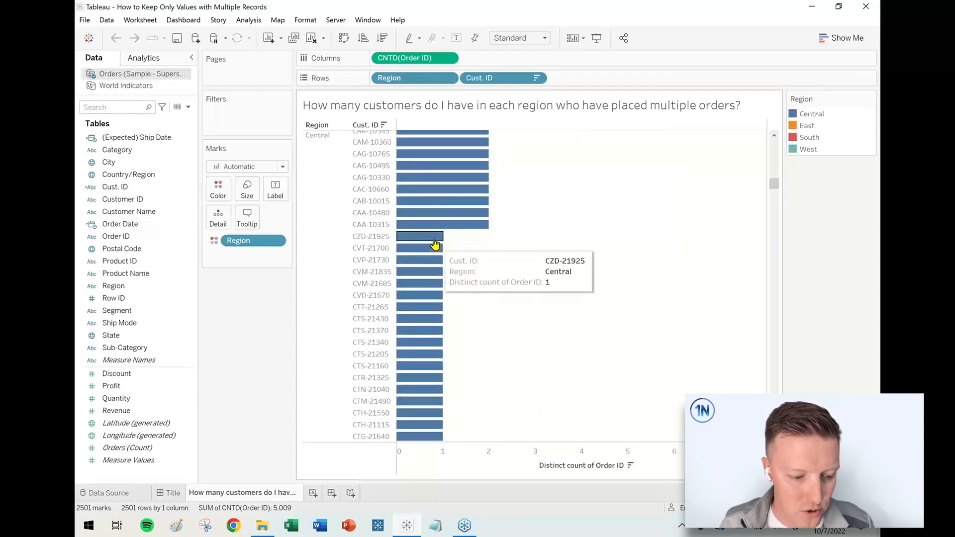
{"action": "mouse_move", "coordinate": [521, 211]}
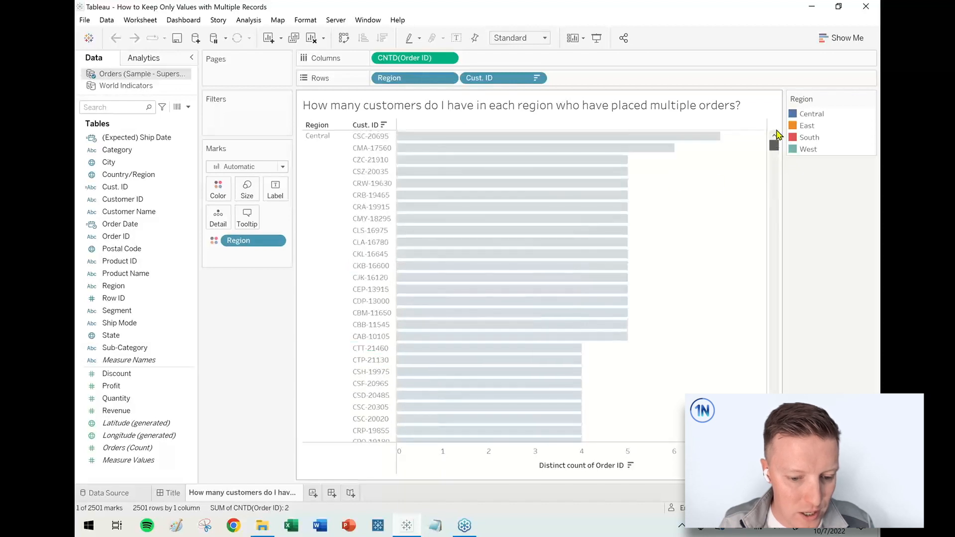
{"action": "left_click", "coordinate": [317, 136]}
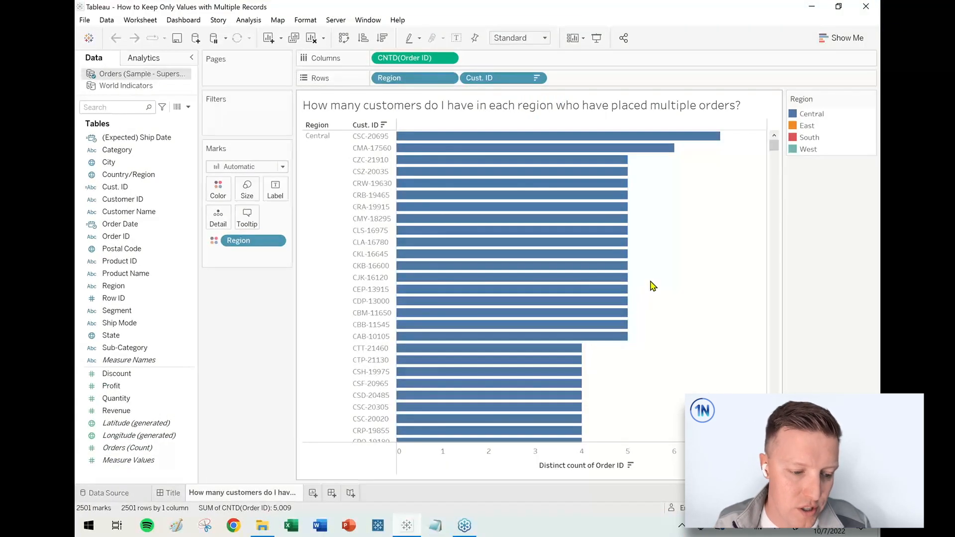
{"action": "mouse_move", "coordinate": [457, 171]}
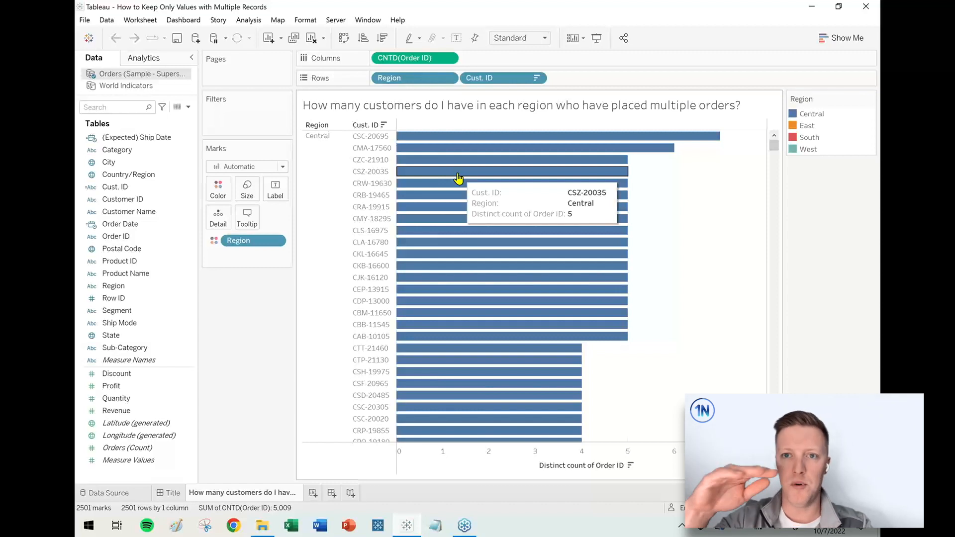
{"action": "mouse_move", "coordinate": [311, 488]}
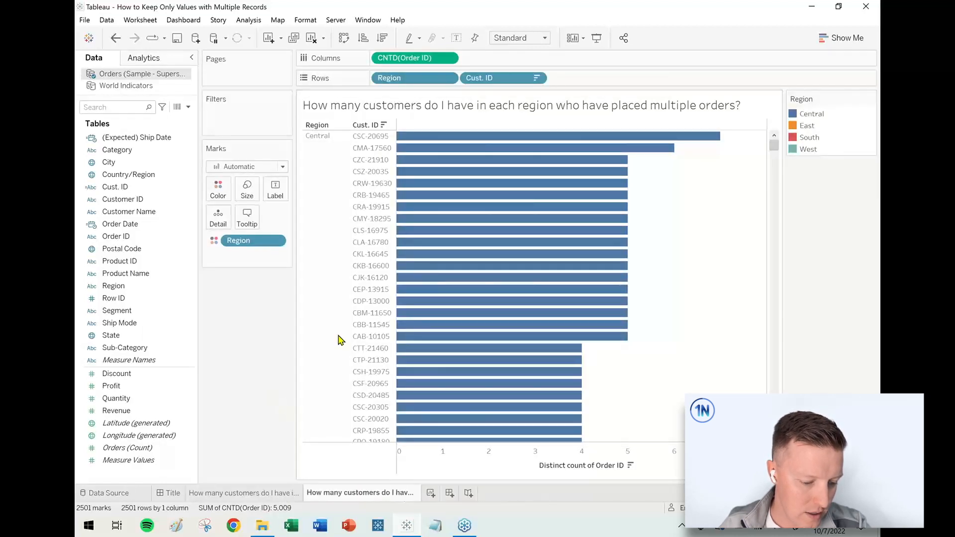
- Filter on CNTD(Order ID) set to at least 2, trimming the chart to 1,460 customer rows
{"action": "left_click", "coordinate": [405, 58]}
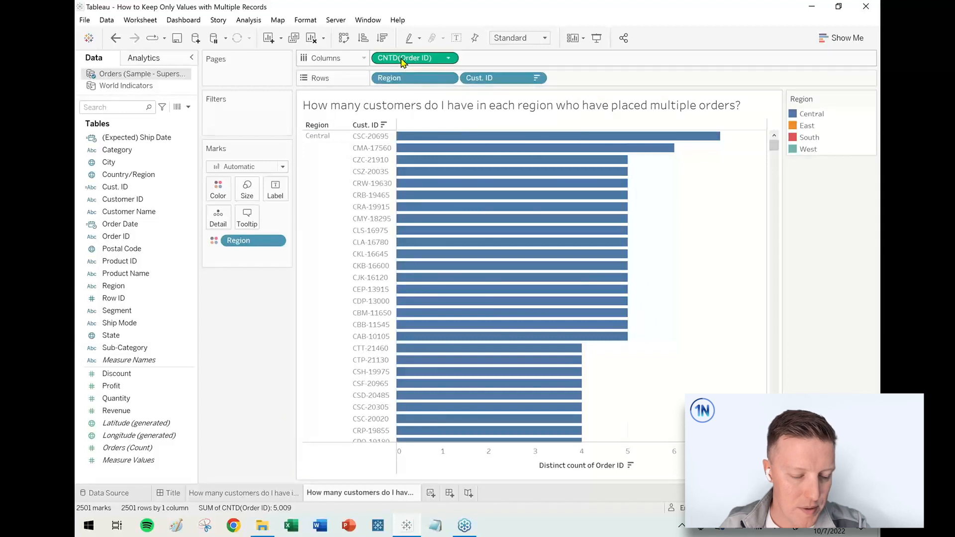
{"action": "mouse_move", "coordinate": [405, 58]}
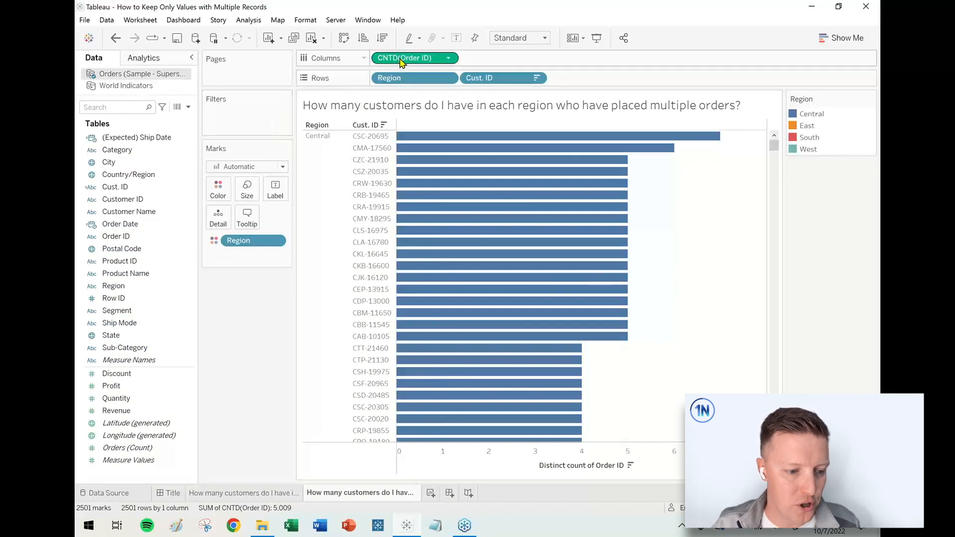
{"action": "left_click_drag", "start_coordinate": [414, 57], "coordinate": [262, 110]}
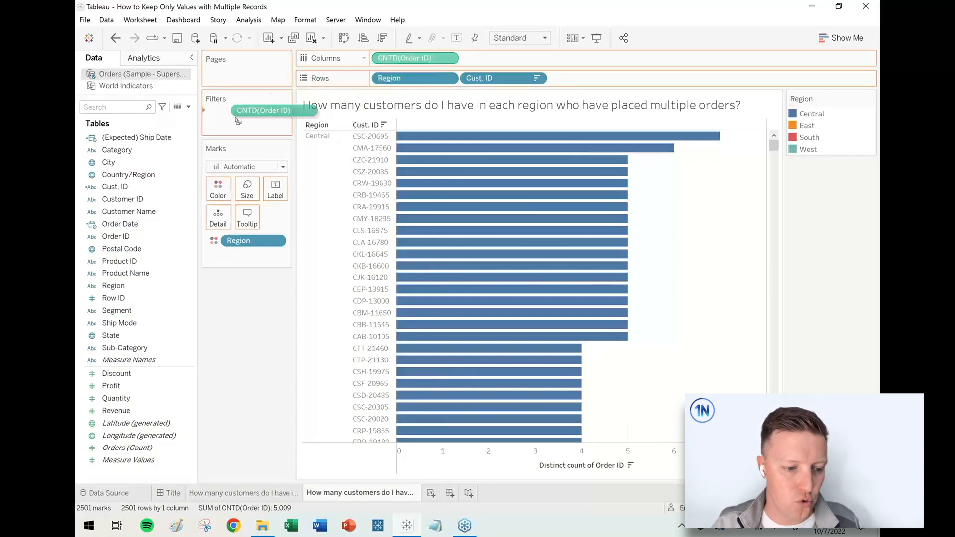
{"action": "left_click", "coordinate": [263, 110]}
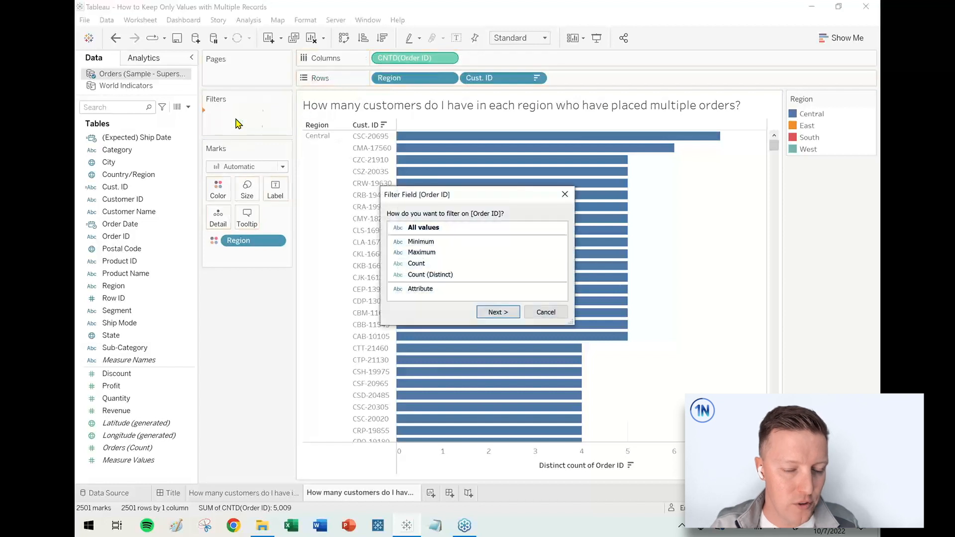
{"action": "left_click", "coordinate": [430, 274]}
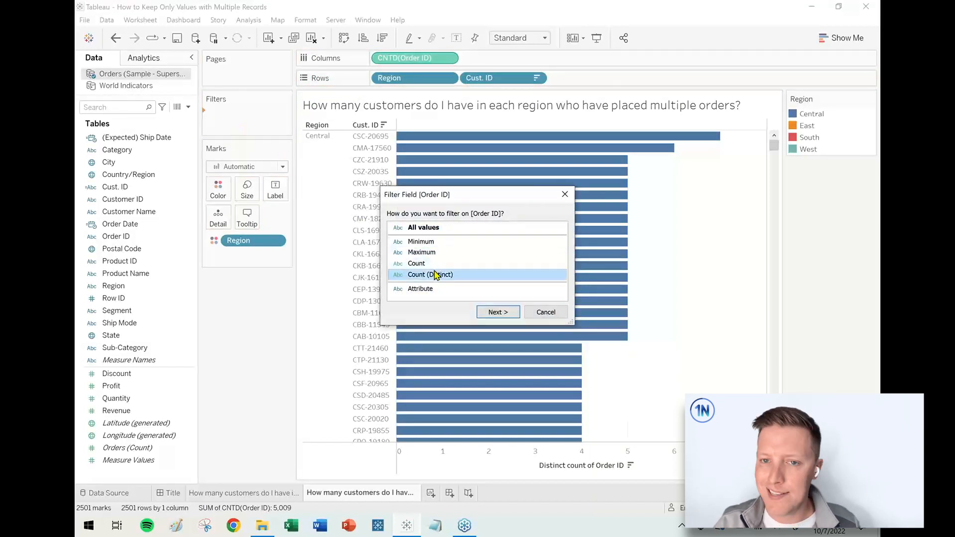
{"action": "left_click", "coordinate": [497, 312]}
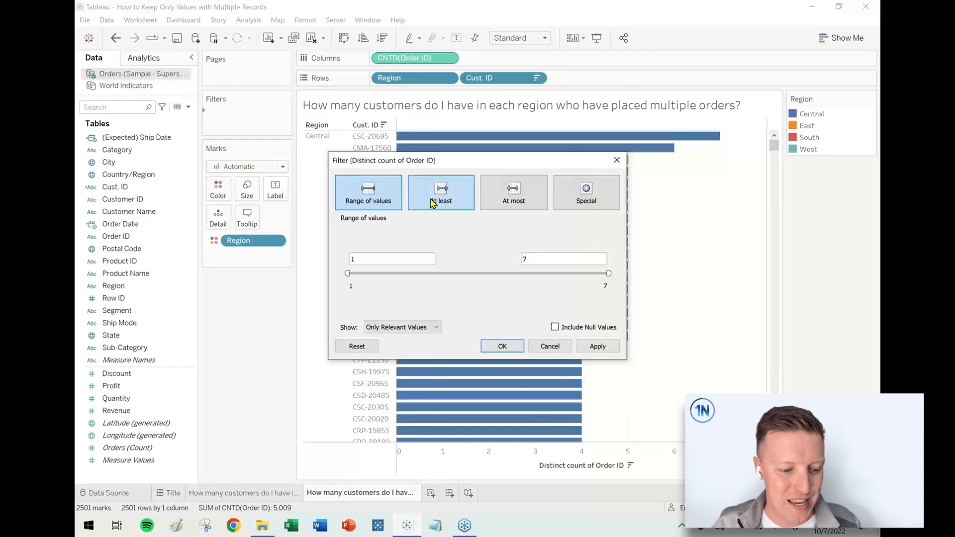
{"action": "left_click", "coordinate": [441, 192]}
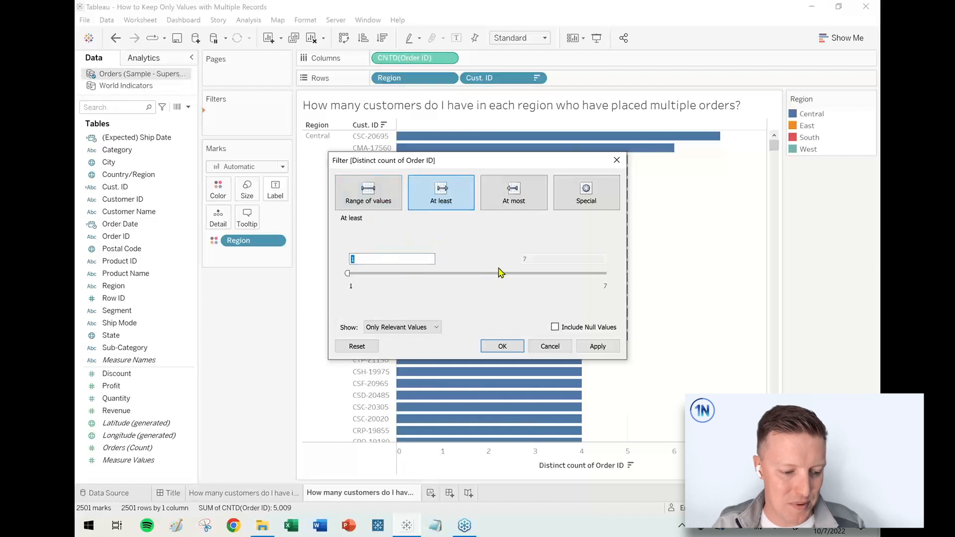
{"action": "left_click", "coordinate": [502, 347]}
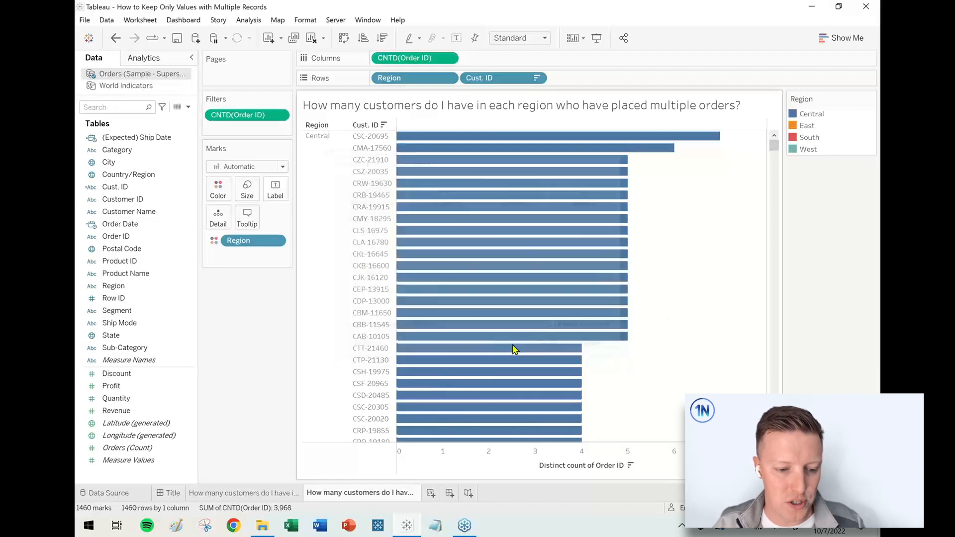
{"action": "mouse_move", "coordinate": [615, 301]}
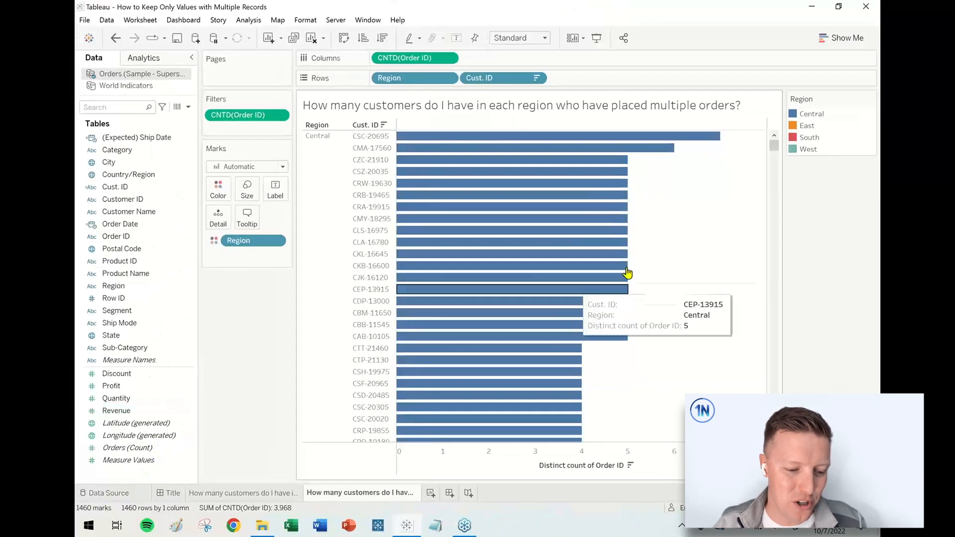
- Add CNTD(Cust. ID) to Columns as a second bar set totaling 1,460 customers
{"action": "left_click", "coordinate": [812, 114]}
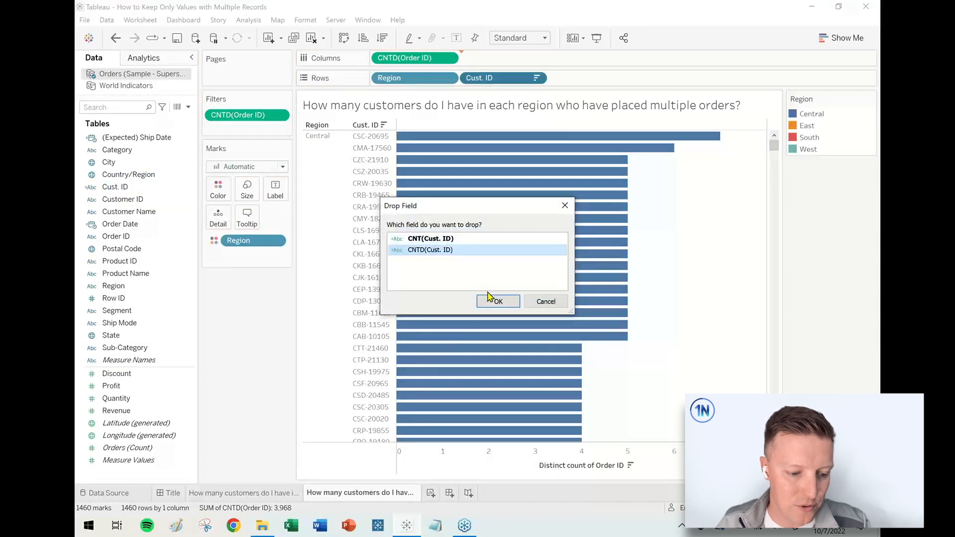
{"action": "left_click", "coordinate": [497, 302]}
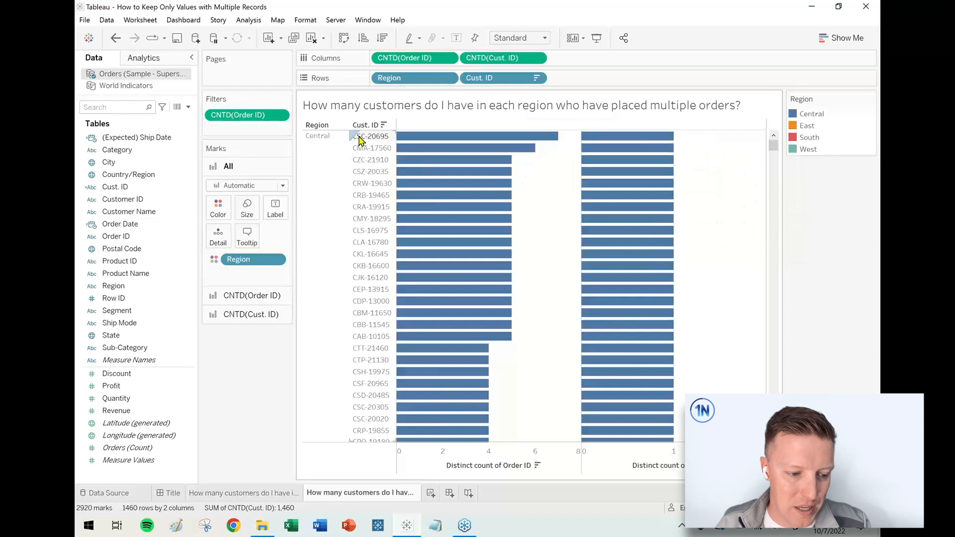
{"action": "mouse_move", "coordinate": [628, 148]}
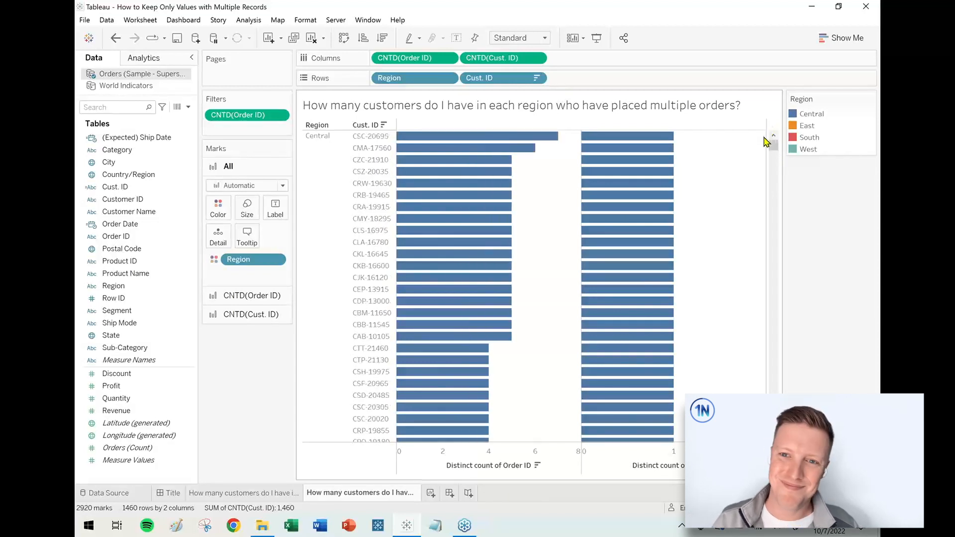
{"action": "left_click", "coordinate": [480, 77]}
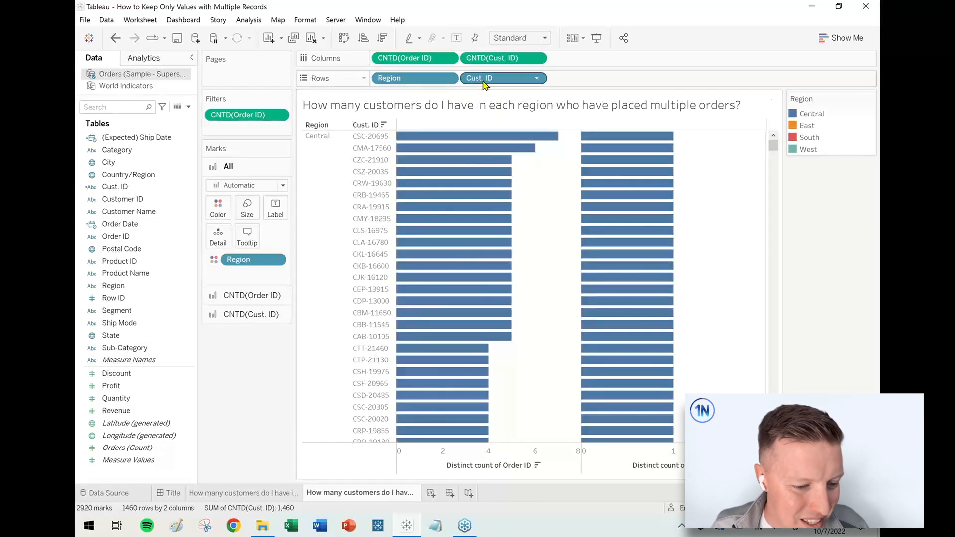
{"action": "mouse_move", "coordinate": [492, 83]}
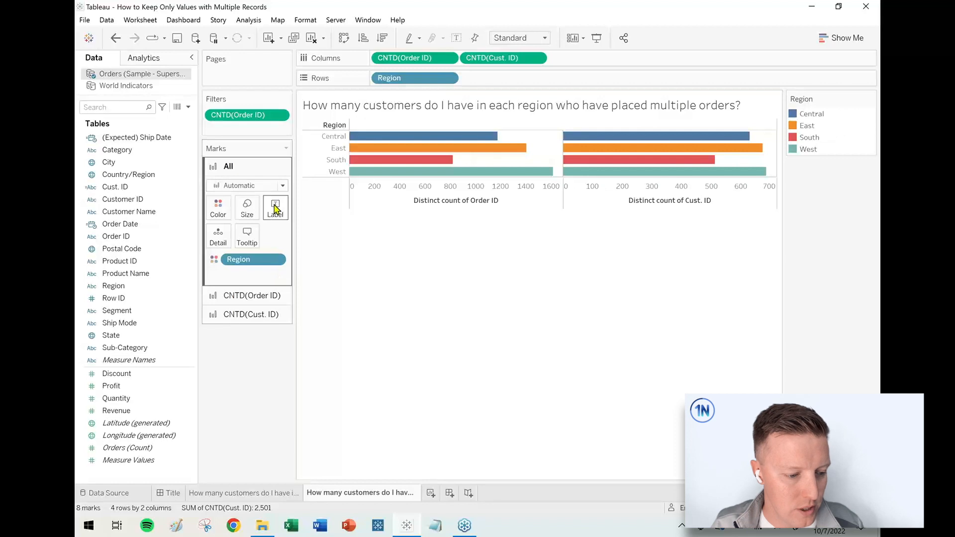
- Show mark labels so each region's bar reads Central 629, East 674, South 512, West 686
{"action": "left_click", "coordinate": [275, 207]}
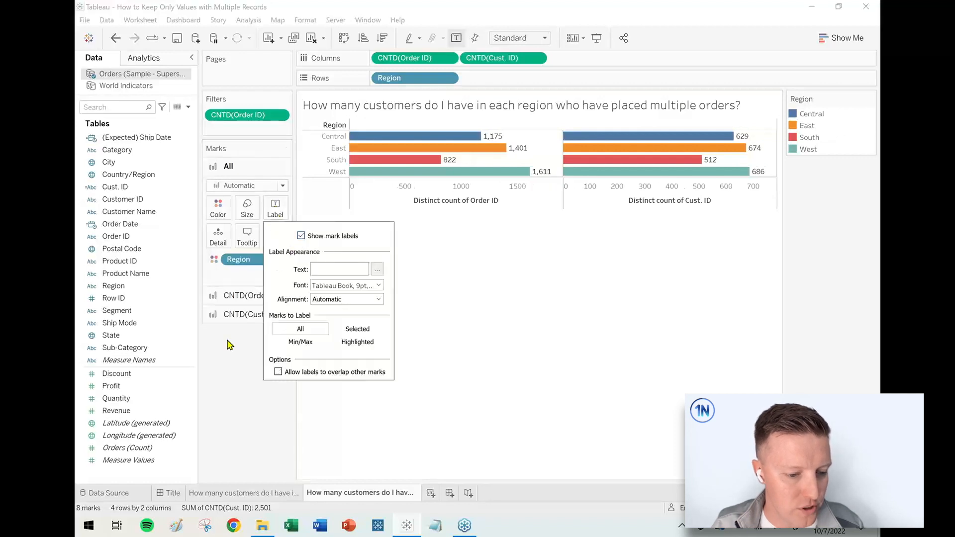
{"action": "left_click", "coordinate": [317, 138]}
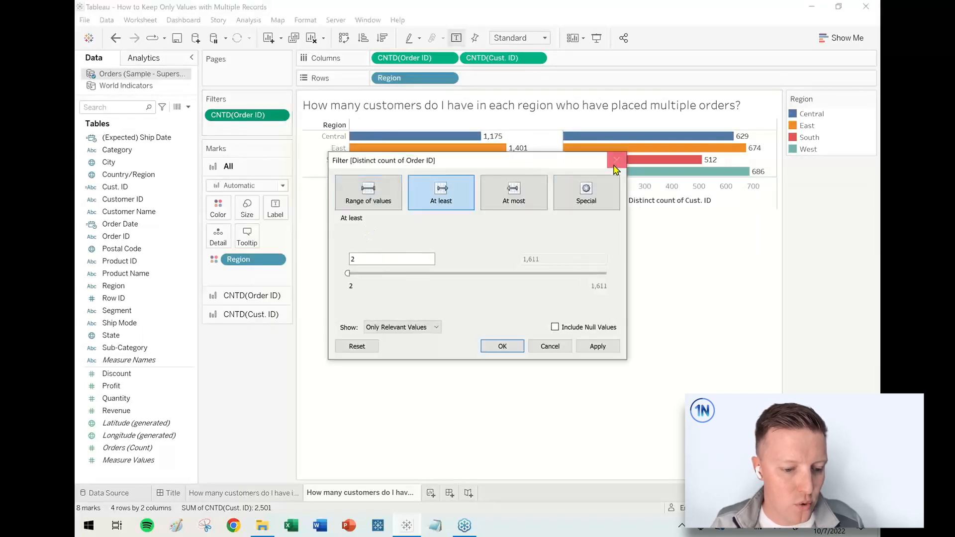
{"action": "left_click", "coordinate": [616, 161]}
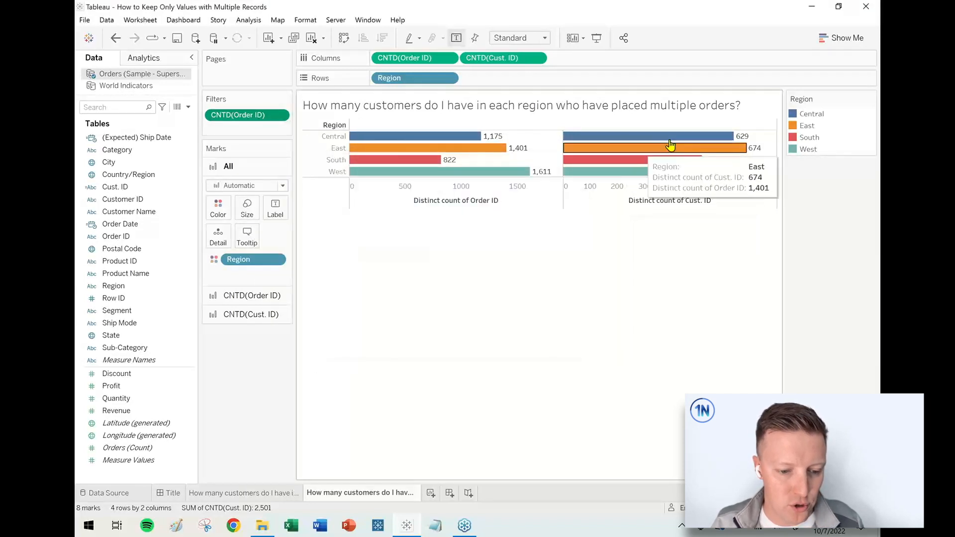
{"action": "mouse_move", "coordinate": [729, 140]}
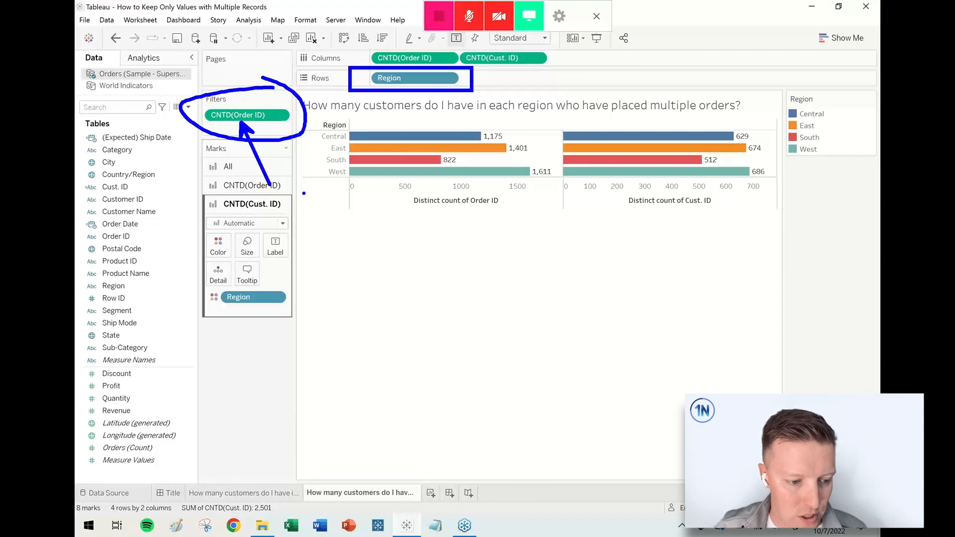
{"action": "left_click", "coordinate": [238, 297]}
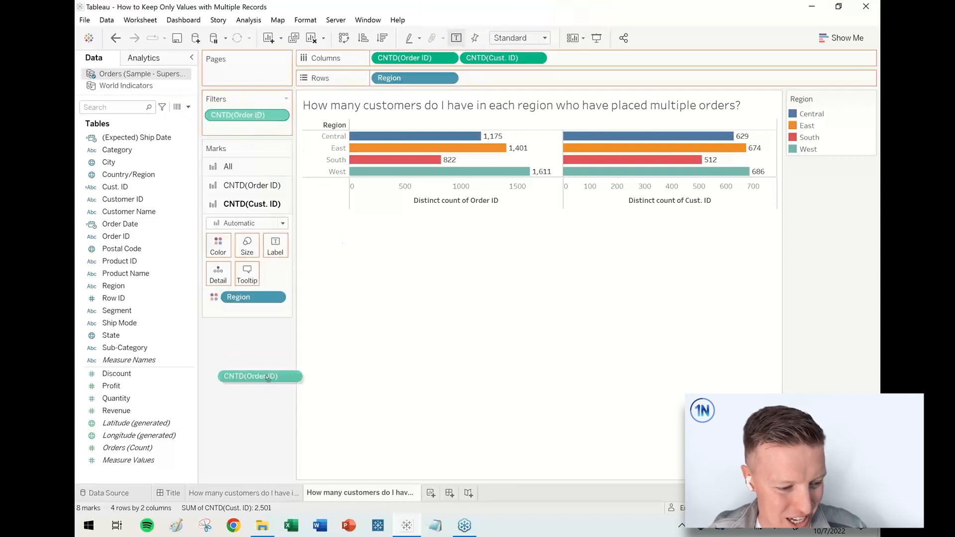
{"action": "left_click", "coordinate": [116, 38]}
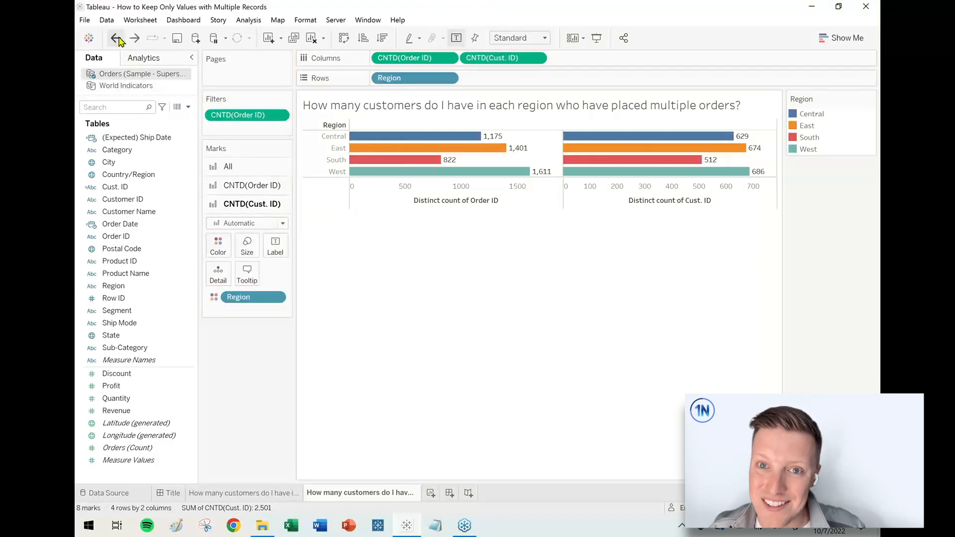
{"action": "left_click", "coordinate": [116, 187]}
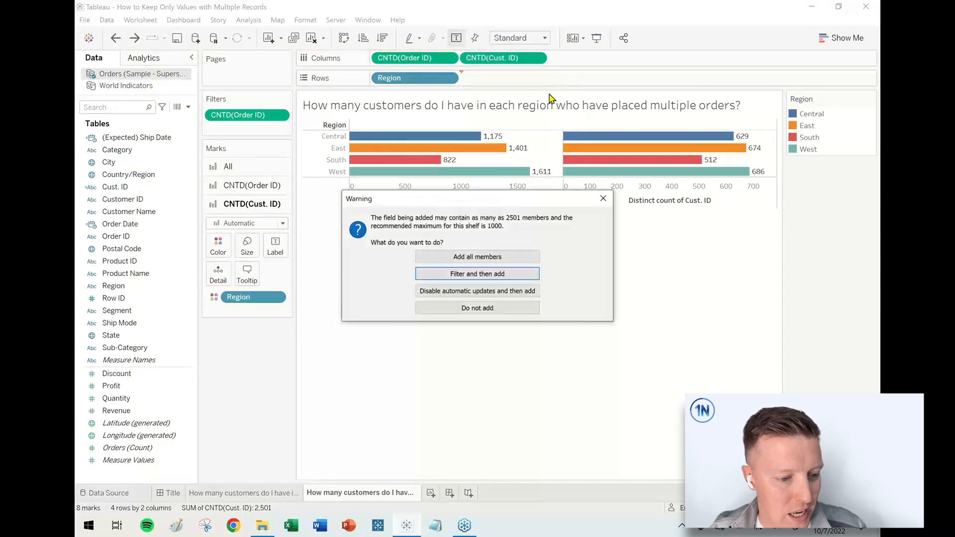
{"action": "left_click", "coordinate": [477, 274]}
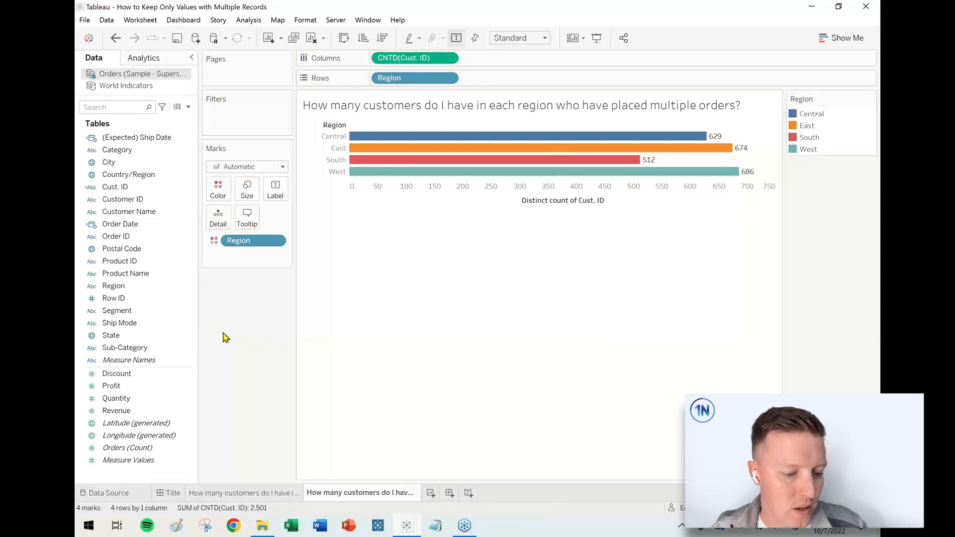
{"action": "mouse_move", "coordinate": [230, 338]}
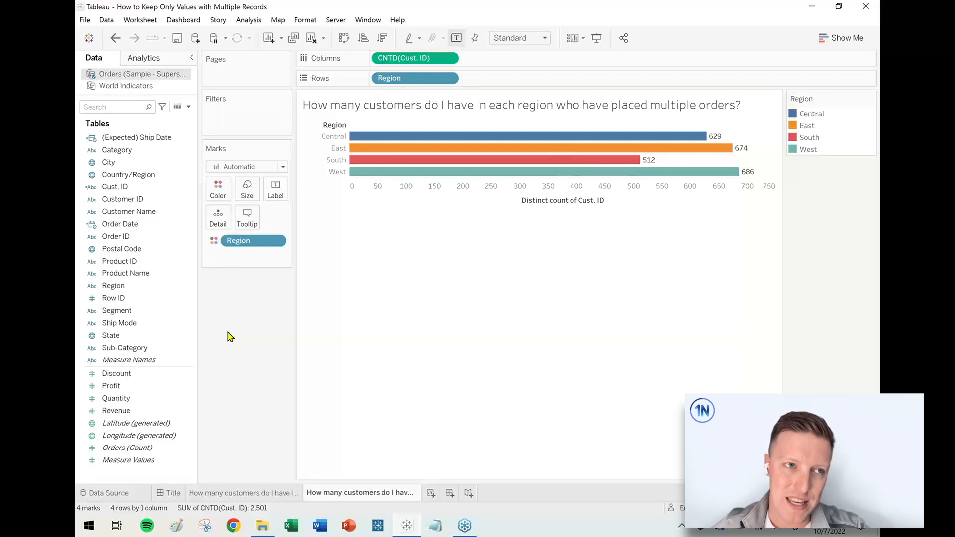
{"action": "mouse_move", "coordinate": [238, 334]}
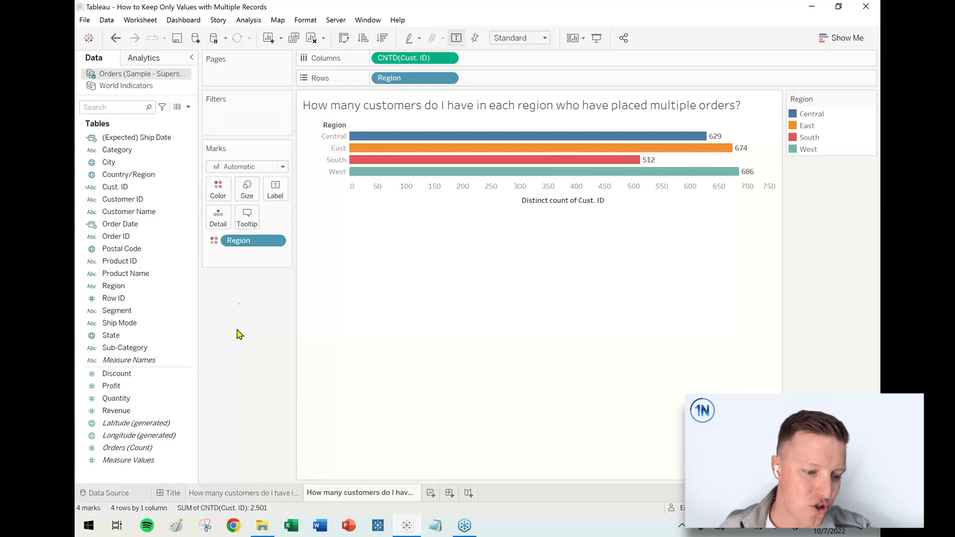
- Create '# of Orders per Customer' as { FIXED [Cust. ID] : COUNTD([Order ID]) }
{"action": "left_click", "coordinate": [116, 187]}
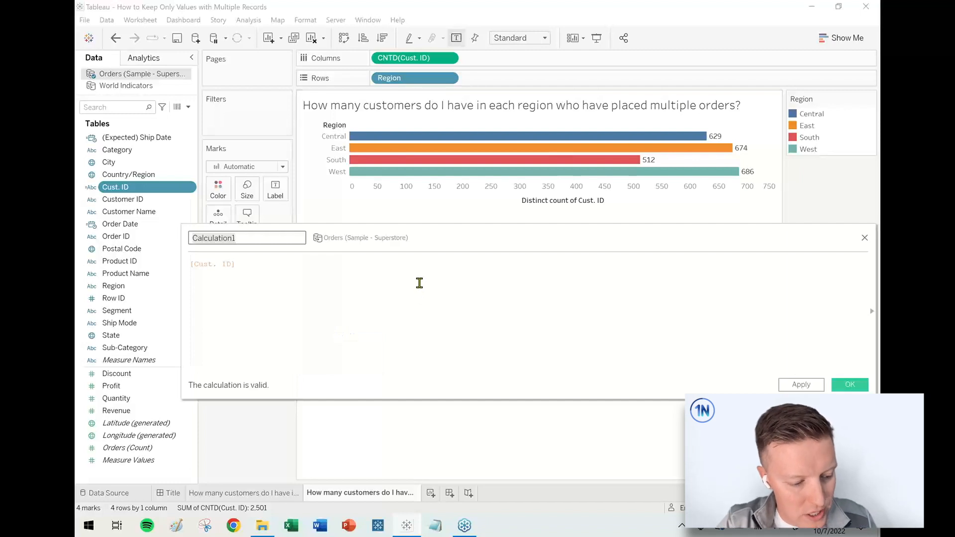
{"action": "type", "text": "N"}
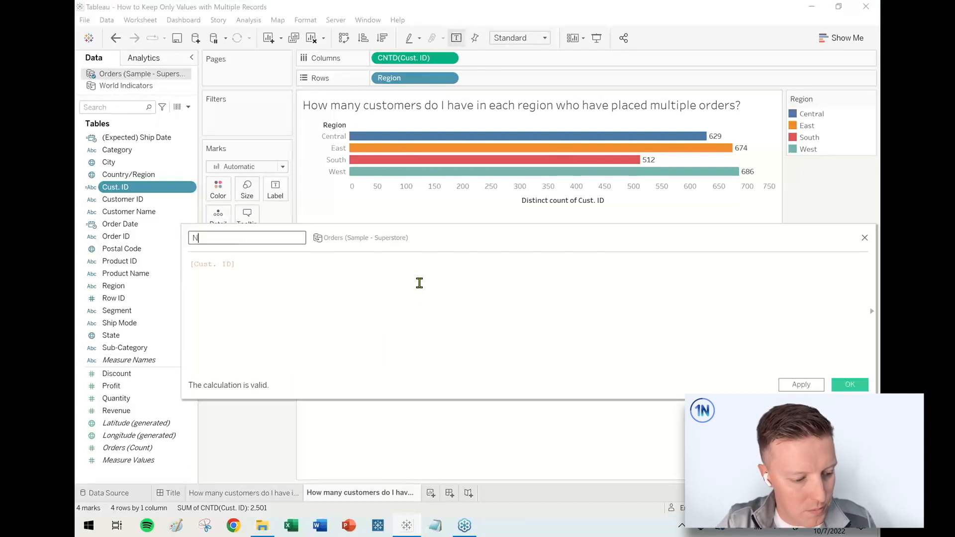
{"action": "type", "text": "# of Orders per Customer"}
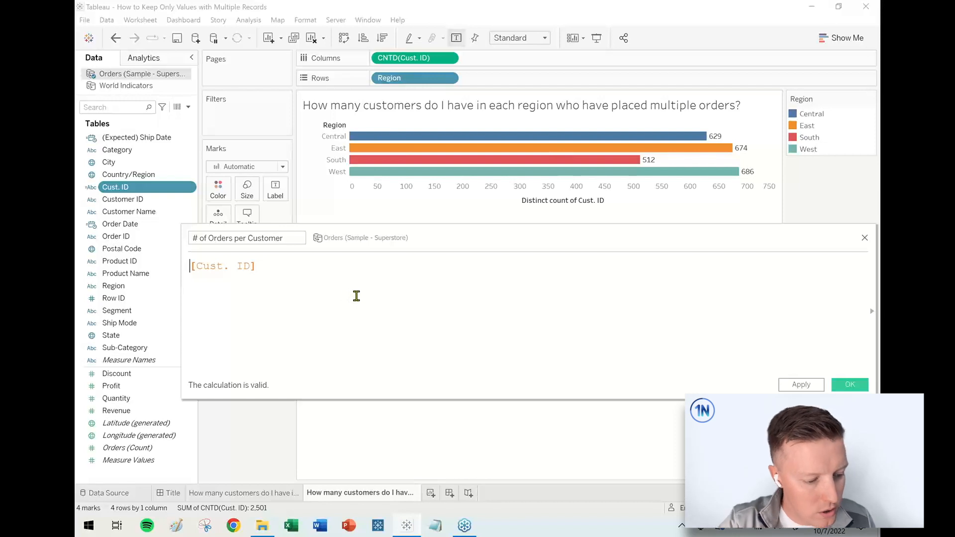
{"action": "type", "text": "FIXED"}
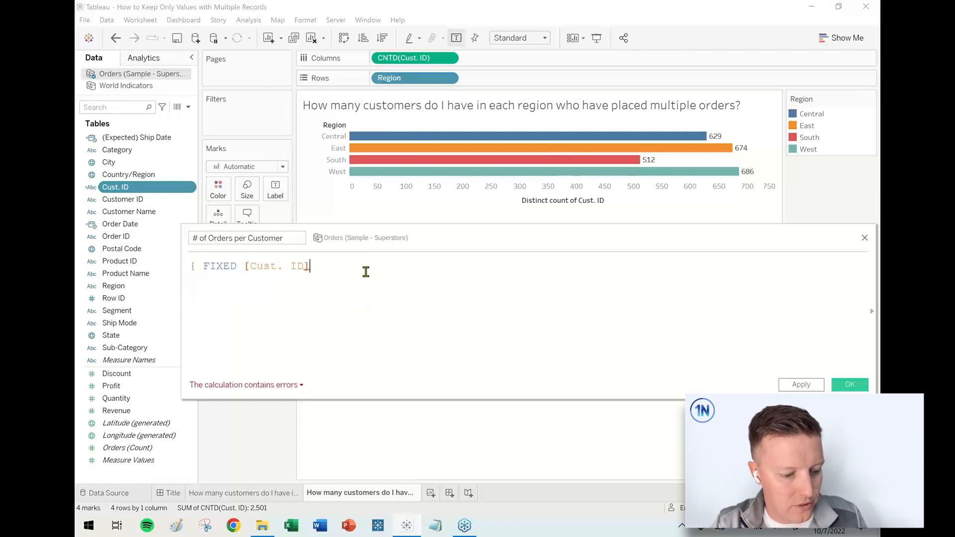
{"action": "type", "text": ":"}
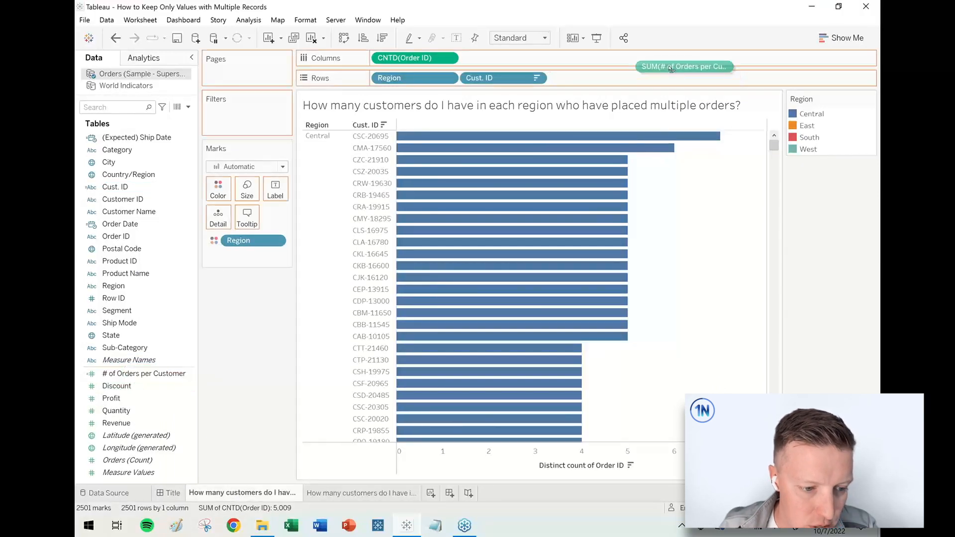
- Place # of Orders per Customer on Columns beside CNTD(Order ID) as matching bars
{"action": "left_click_drag", "start_coordinate": [685, 66], "coordinate": [502, 57]}
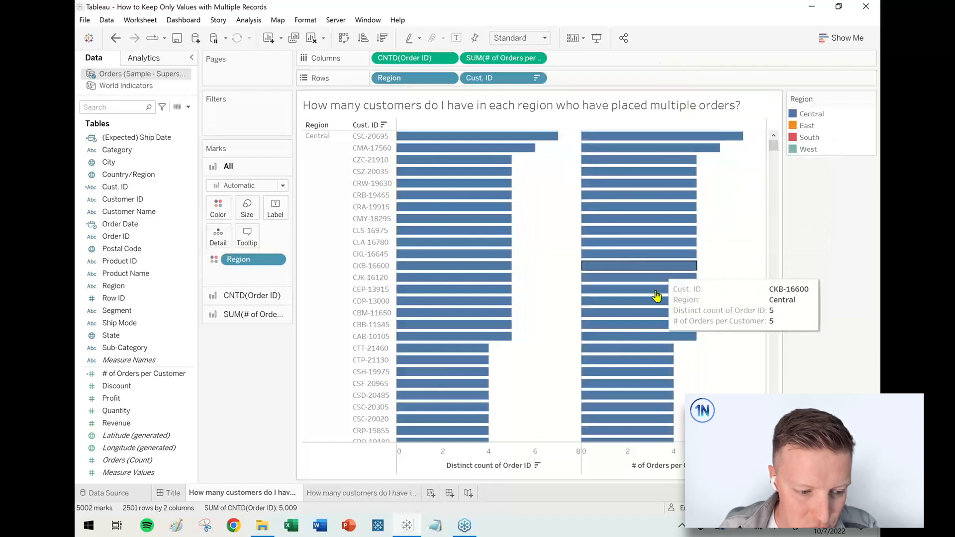
{"action": "mouse_move", "coordinate": [560, 291]}
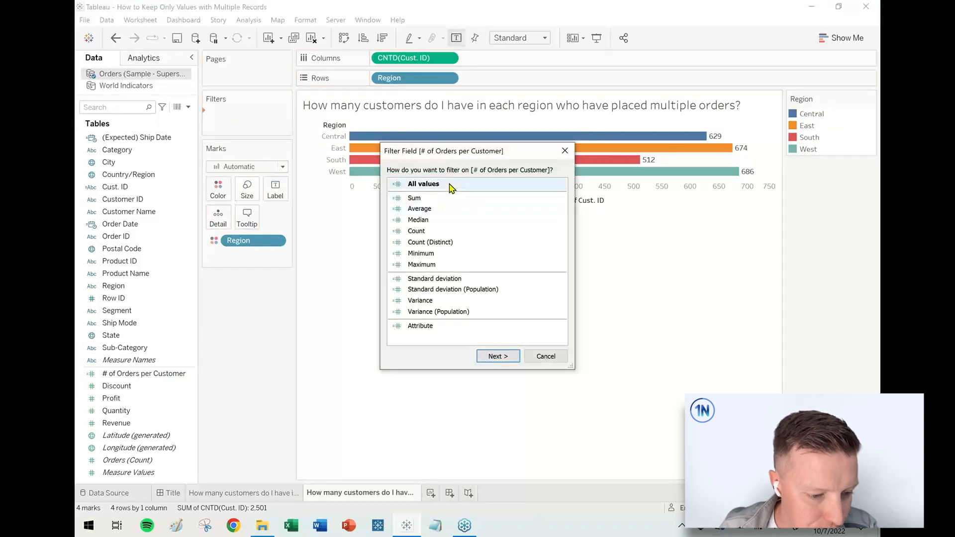
- Filter # of Orders per Customer on all values at least 2, giving regions 345, 416, 223, 476
{"action": "left_click", "coordinate": [497, 357]}
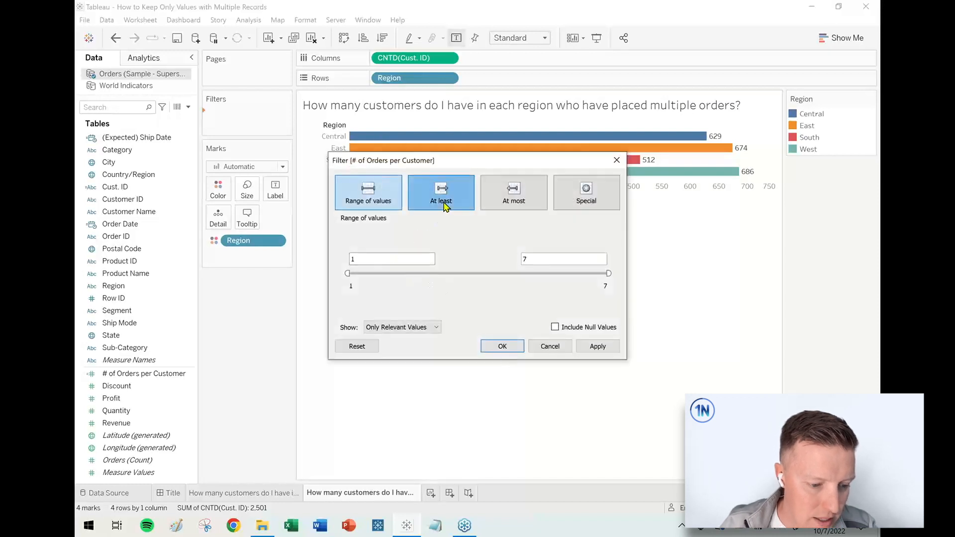
{"action": "left_click", "coordinate": [441, 192]}
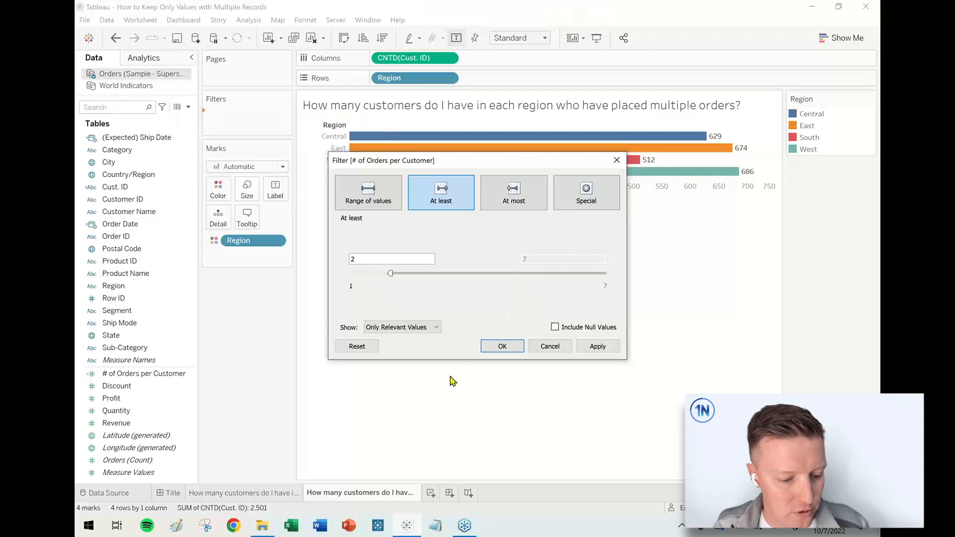
{"action": "left_click", "coordinate": [502, 347]}
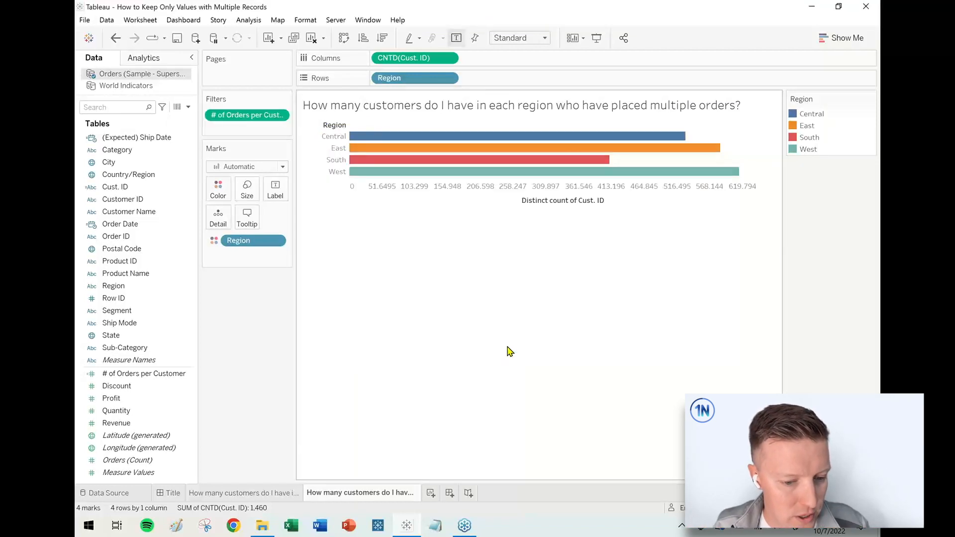
{"action": "mouse_move", "coordinate": [620, 136]}
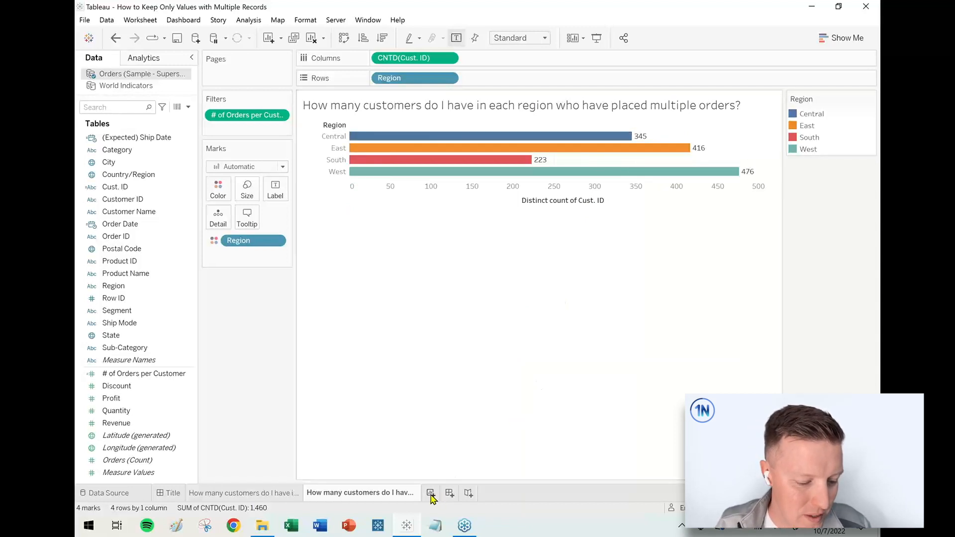
- List Cust. ID and Order ID with # of Orders per Customer on a new sheet, checking CAB-10105's five orders
{"action": "left_click", "coordinate": [431, 493]}
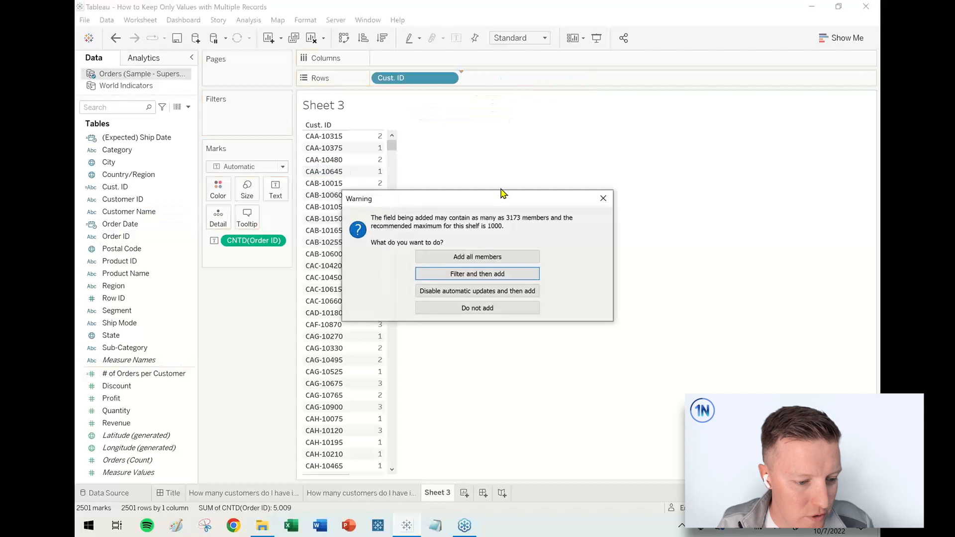
{"action": "left_click", "coordinate": [477, 273]}
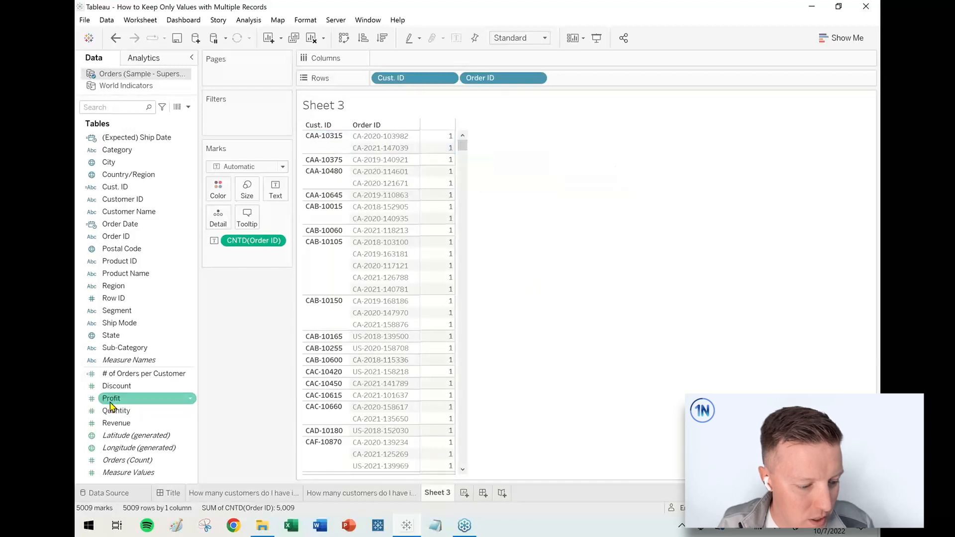
{"action": "left_click", "coordinate": [143, 373]}
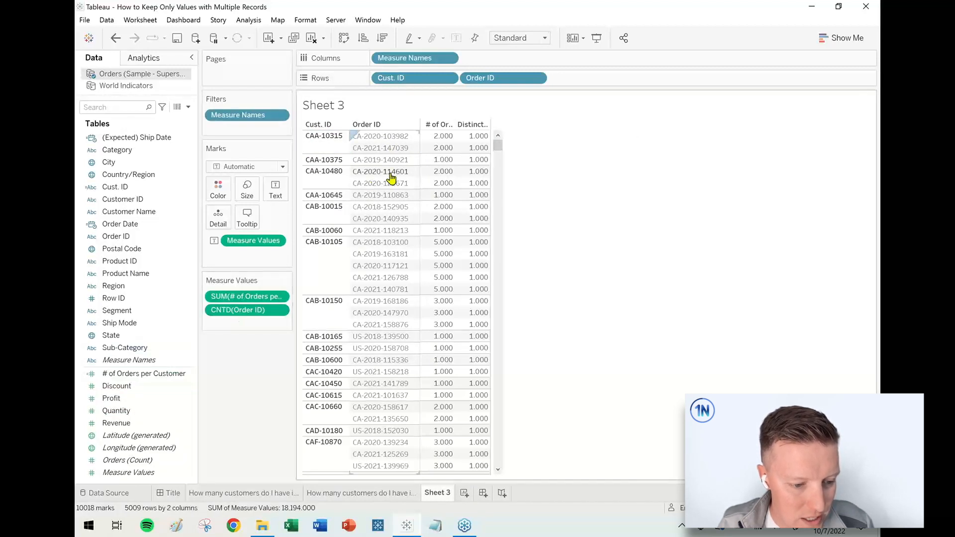
{"action": "mouse_move", "coordinate": [343, 289]}
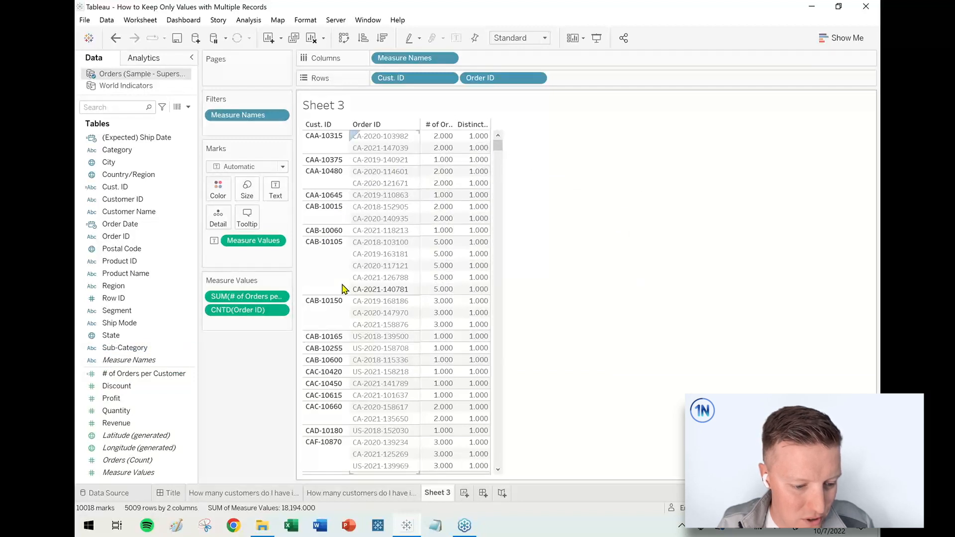
{"action": "left_click", "coordinate": [478, 242]}
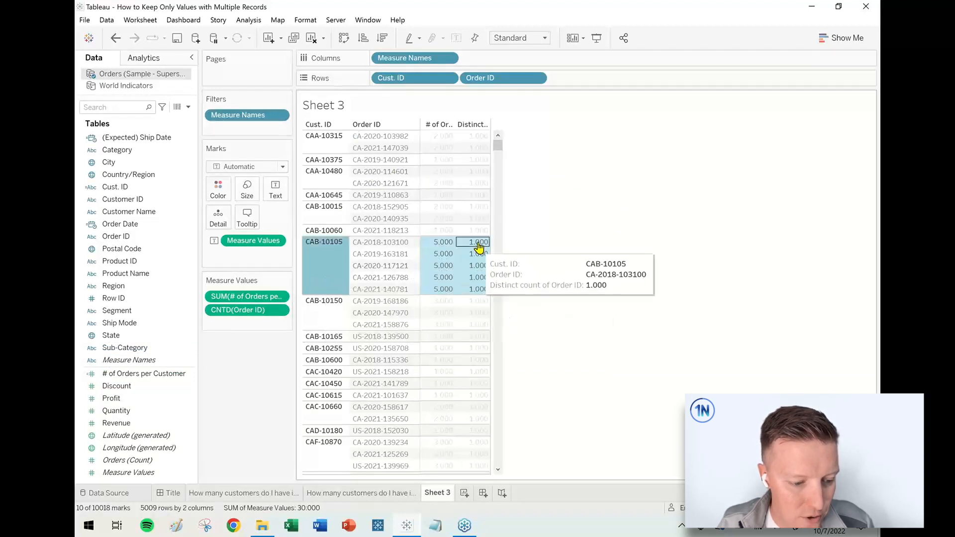
{"action": "mouse_move", "coordinate": [321, 297]}
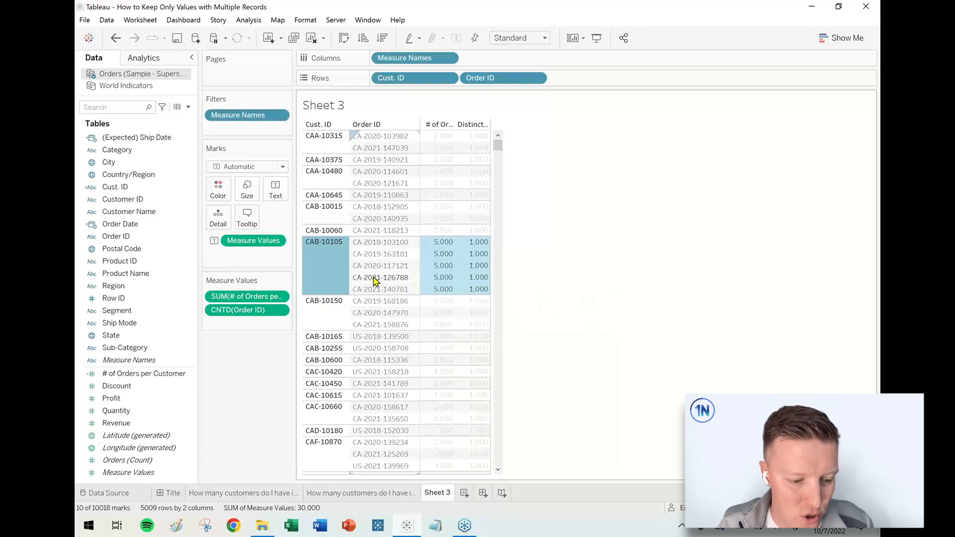
- View the # of Orders per Customer formula in the calculation editor
{"action": "right_click", "coordinate": [144, 374]}
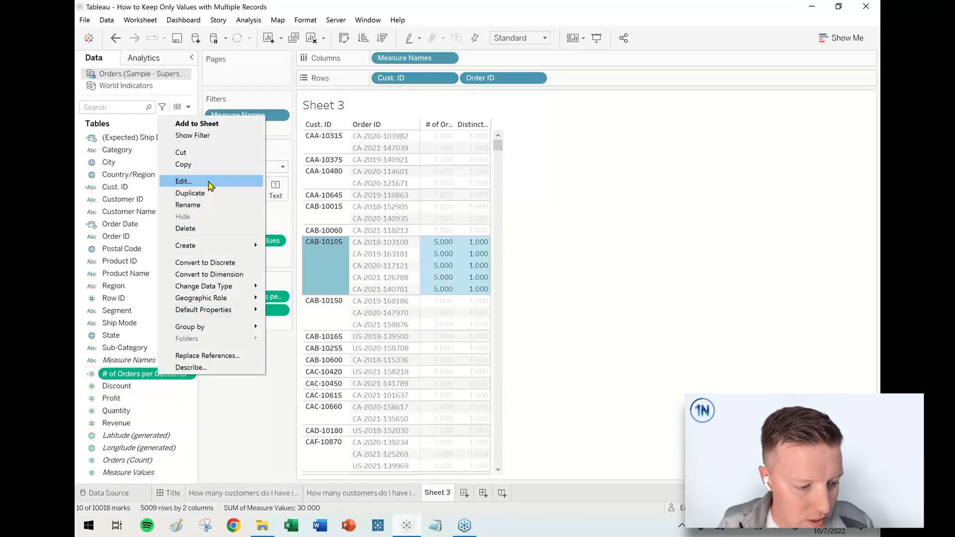
{"action": "left_click", "coordinate": [183, 181]}
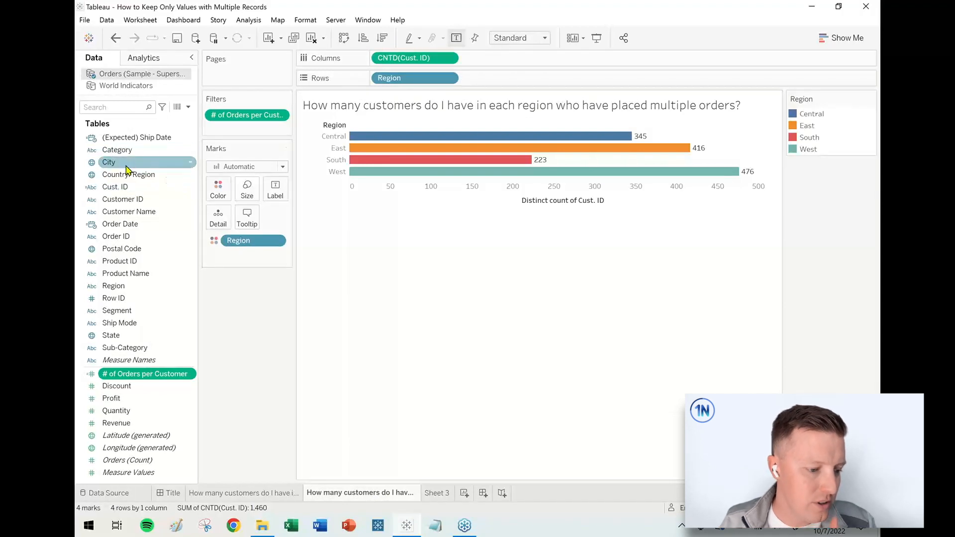
{"action": "mouse_move", "coordinate": [115, 237]}
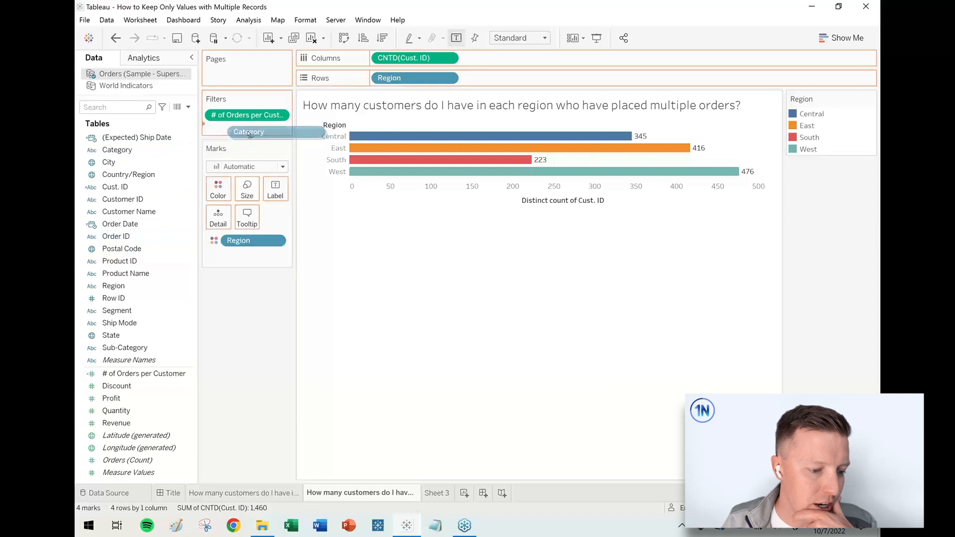
- Filter Category to Technology only, giving 204, 269, 125 and 308 customers per region
{"action": "double_click", "coordinate": [248, 131]}
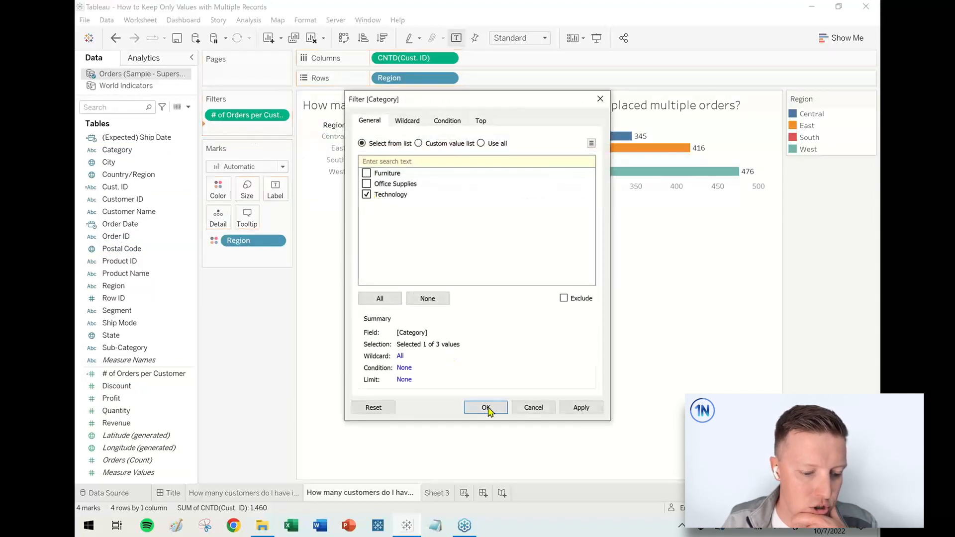
{"action": "left_click", "coordinate": [486, 408]}
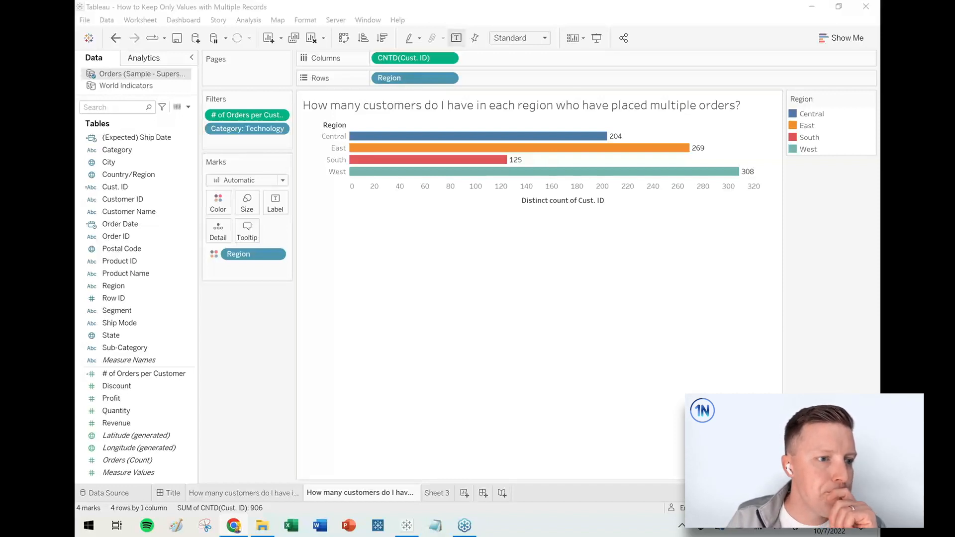
- Read Tableau's Order of Operations help article in Chrome
{"action": "left_click", "coordinate": [233, 526]}
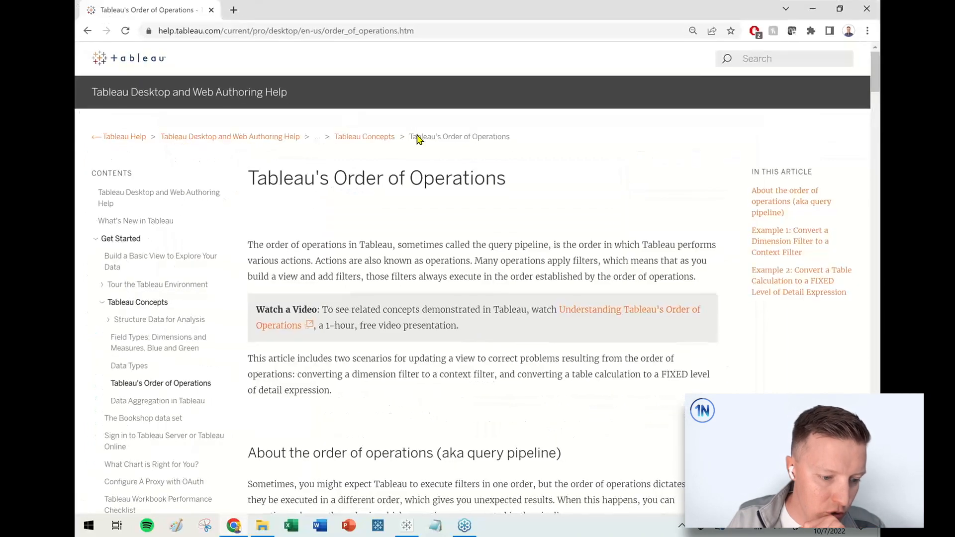
{"action": "scroll", "scroll_direction": "down", "scroll_amount": 3}
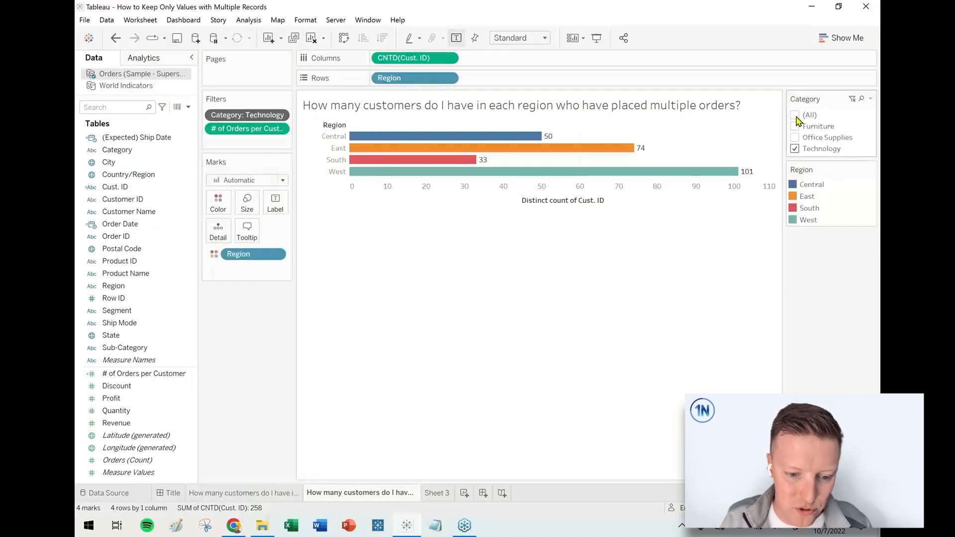
- Select (All) in the Category context filter so every category is included again
{"action": "left_click", "coordinate": [796, 115]}
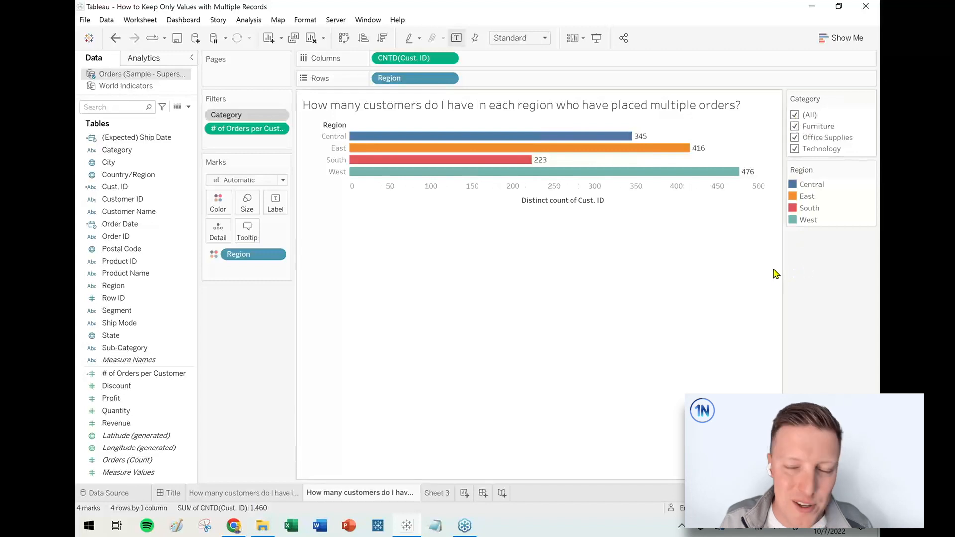